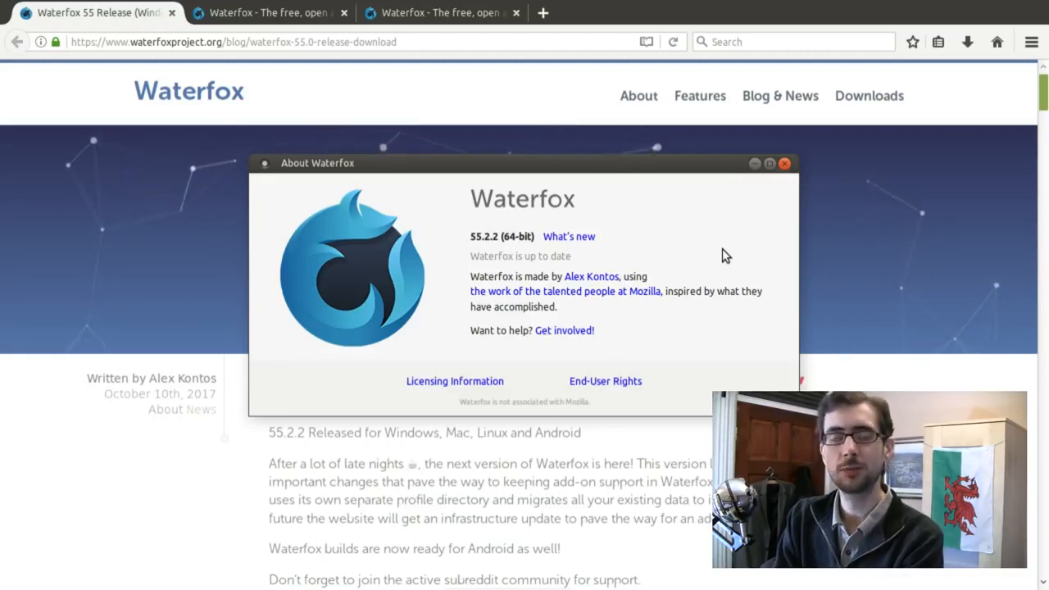
mouse_move(737, 214)
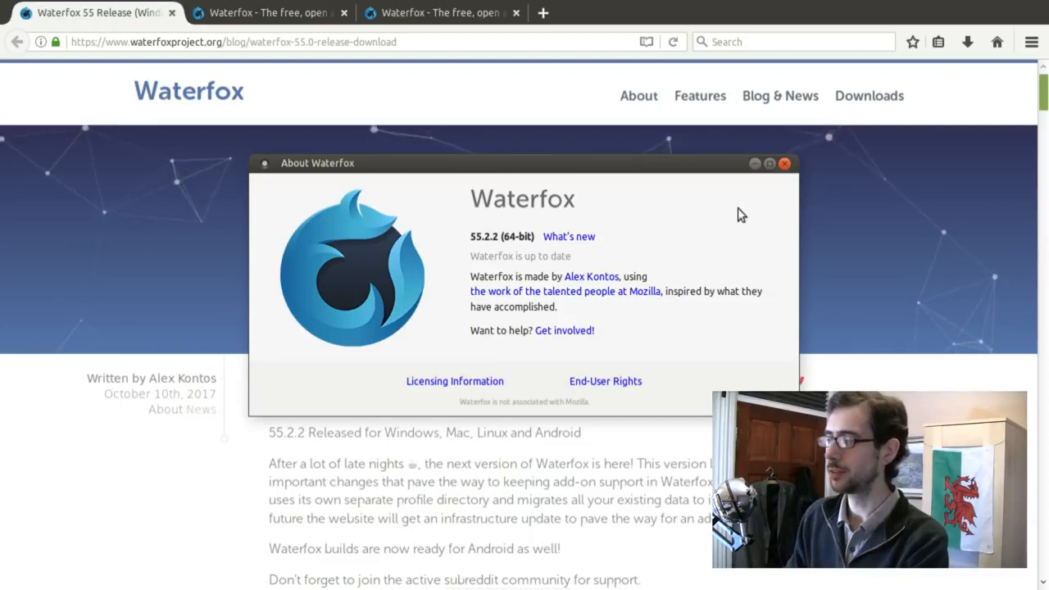
Dismiss the About Waterfox dialog and bring up the waterfoxproject.org About tab
click(783, 163)
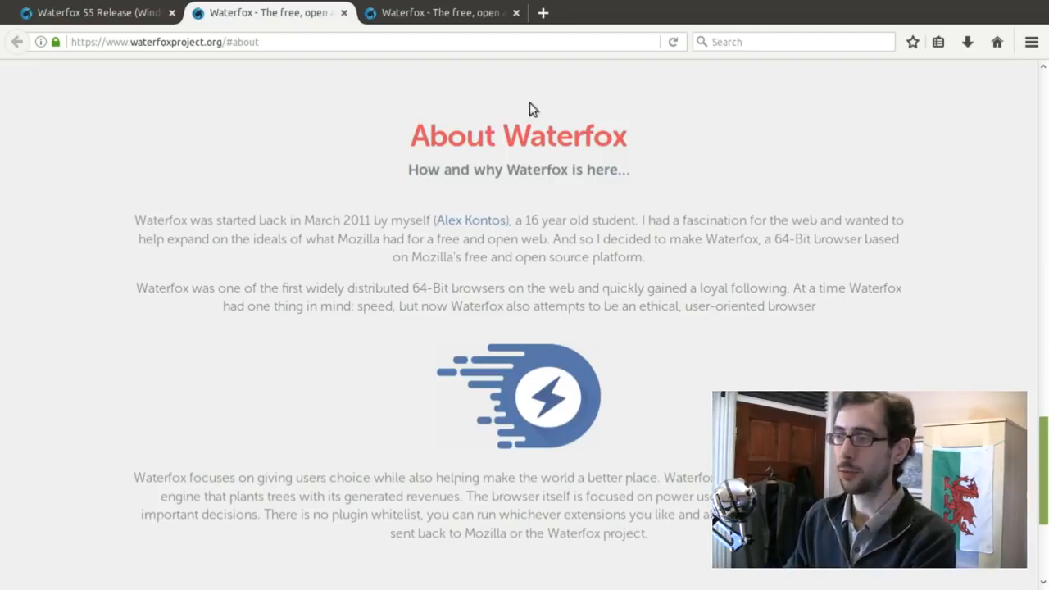
click(441, 13)
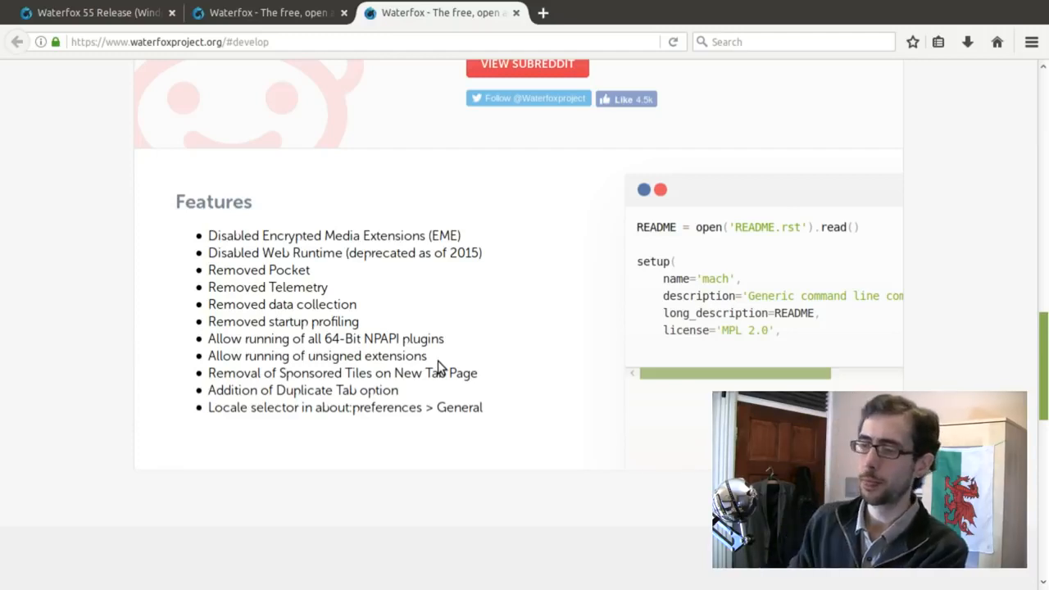
mouse_move(585, 364)
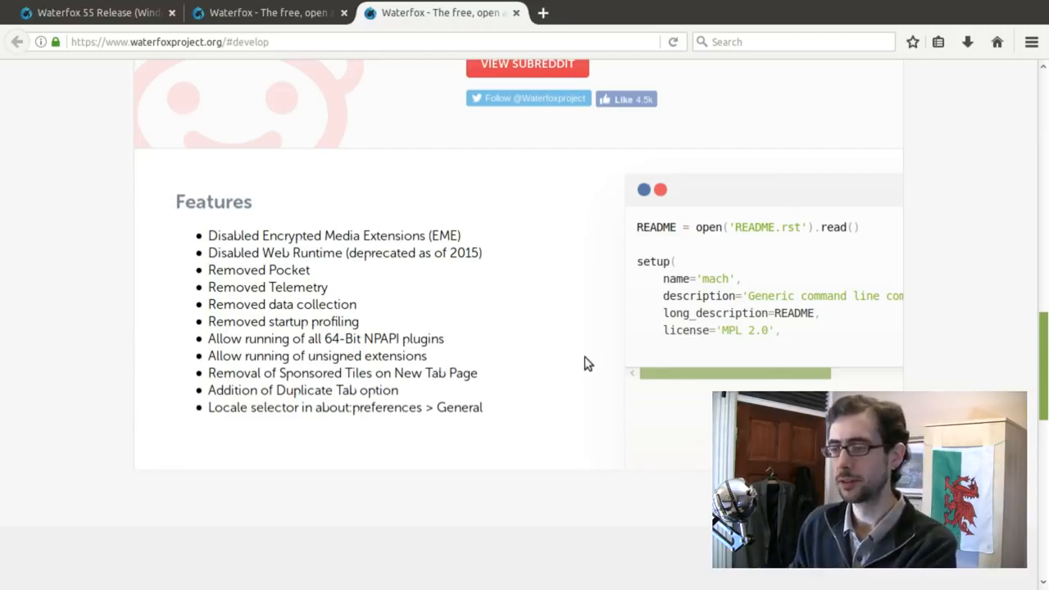
mouse_move(377, 389)
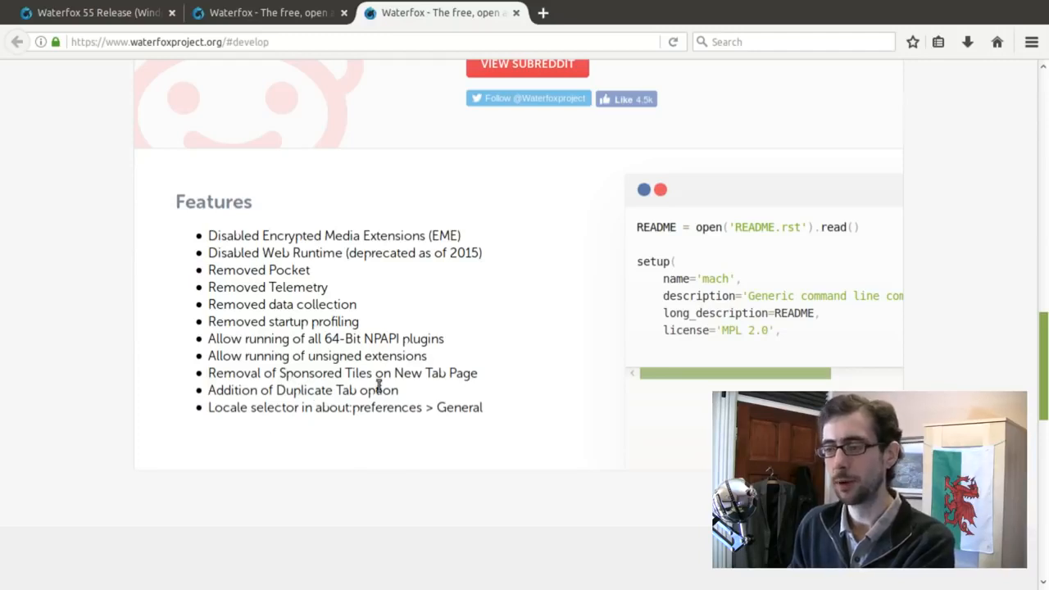
mouse_move(486, 430)
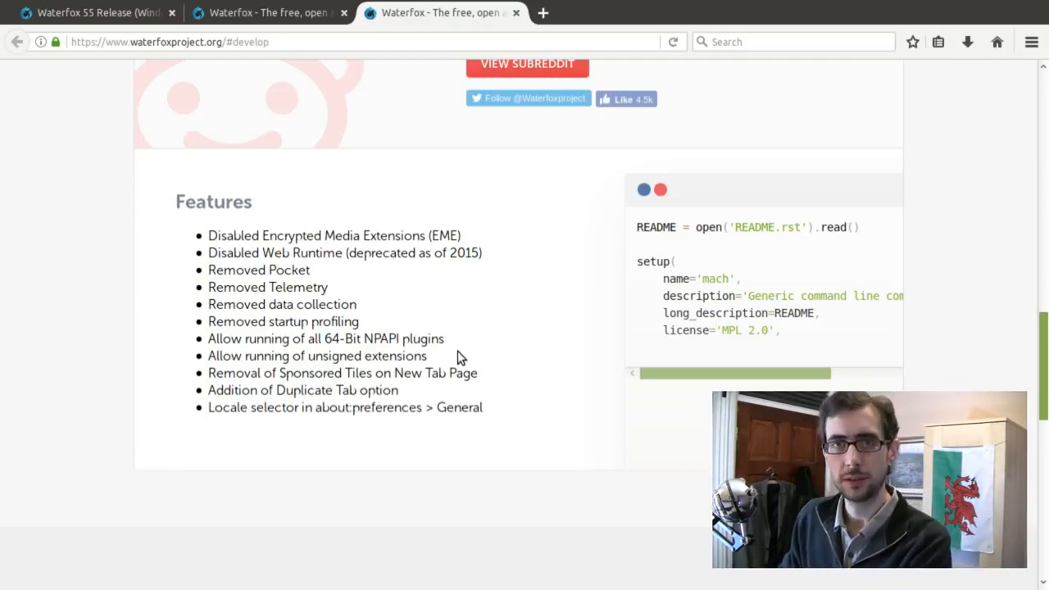
mouse_move(479, 356)
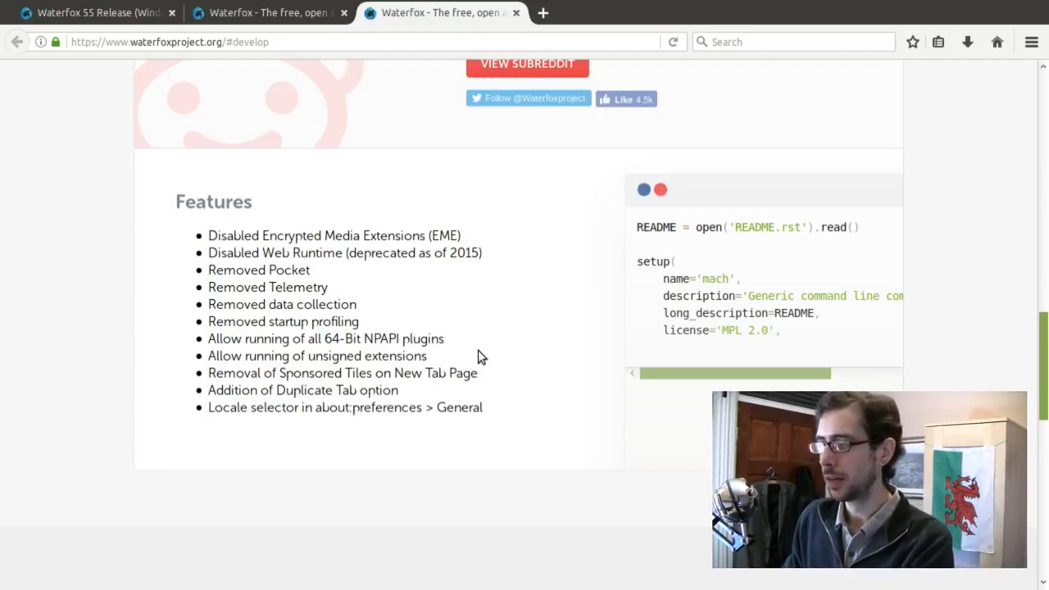
mouse_move(487, 356)
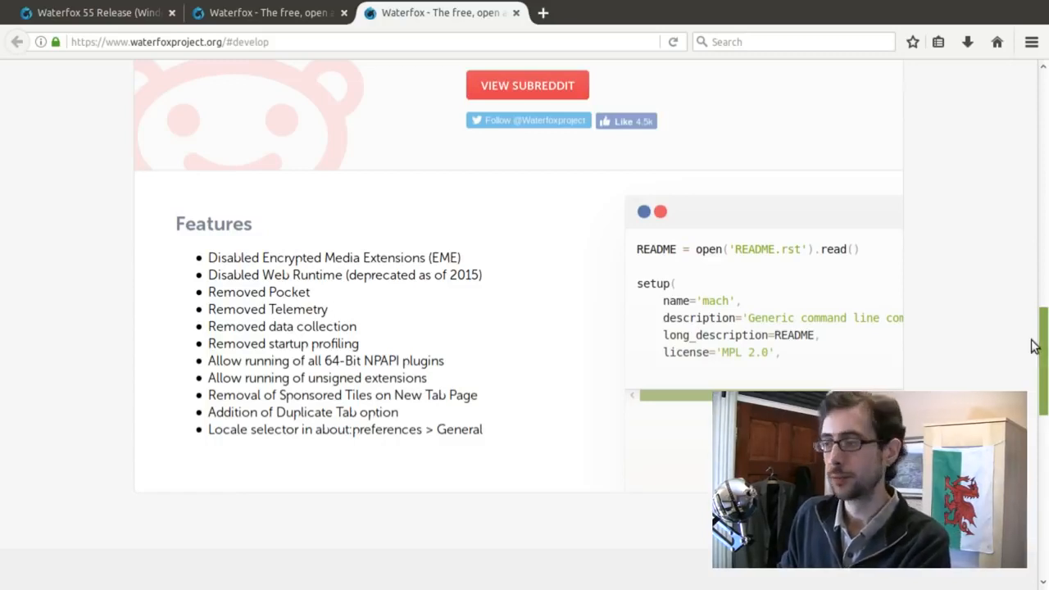
Scroll the waterfoxproject.org page down to the Features list
scroll(down, 3)
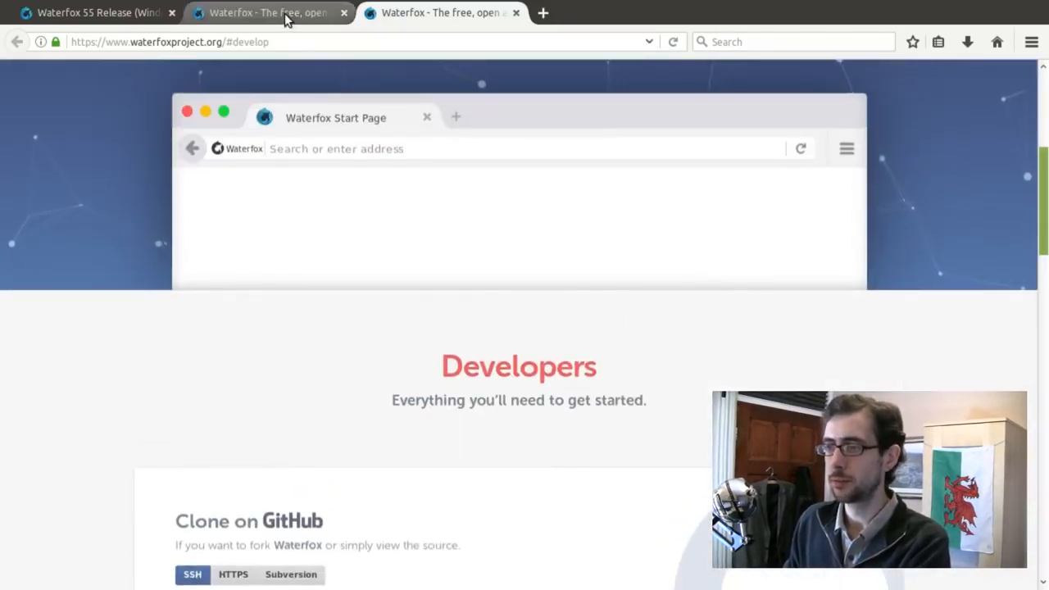
Return to the 'Waterfox 55 Release' blog post in the first tab
click(90, 12)
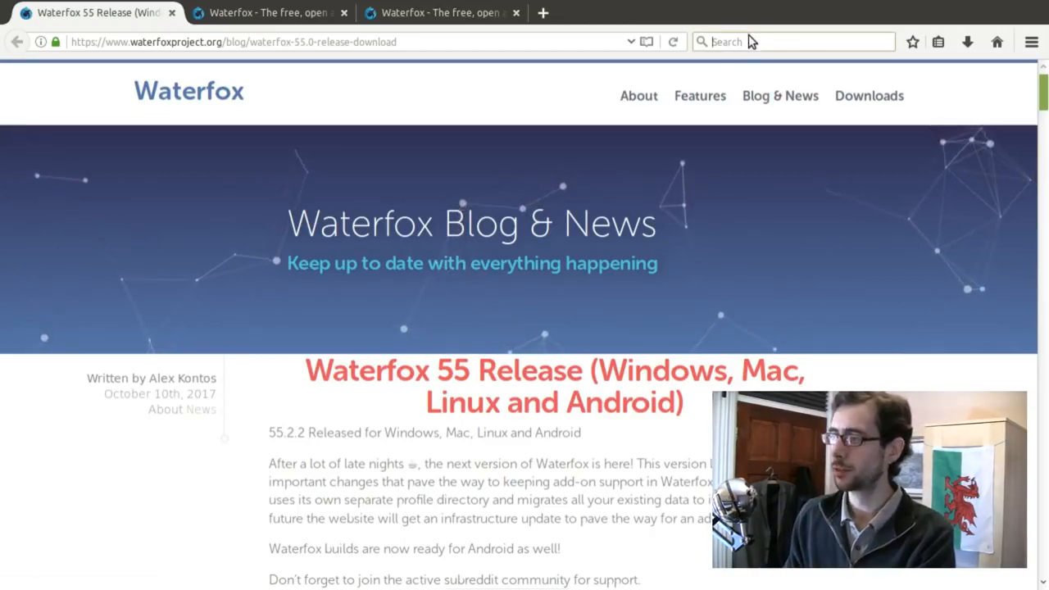
Open the Ecosia search homepage from the search bar, then return to the Developers tab
click(790, 42)
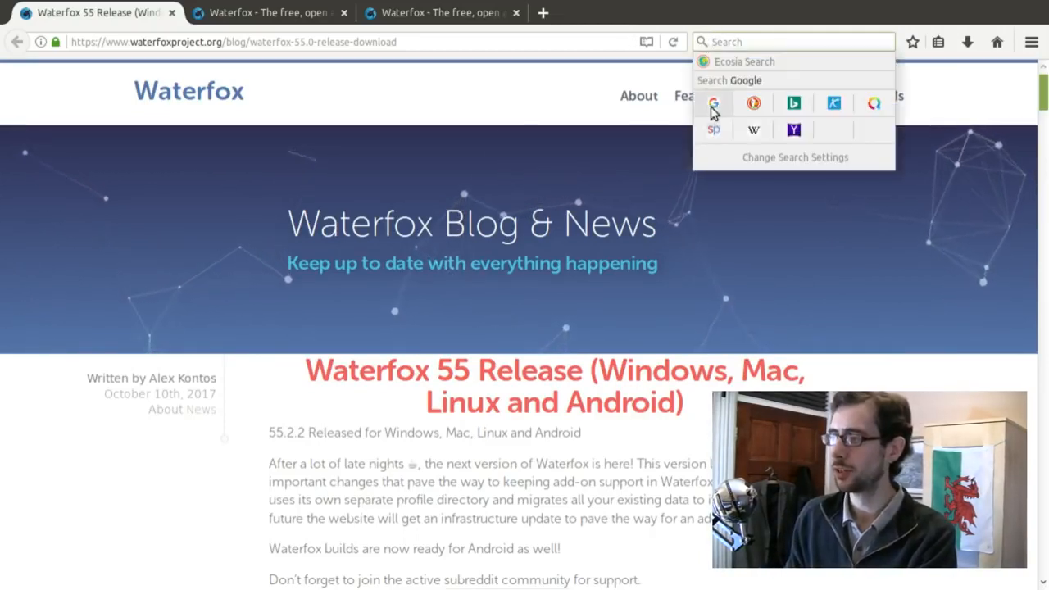
mouse_move(872, 104)
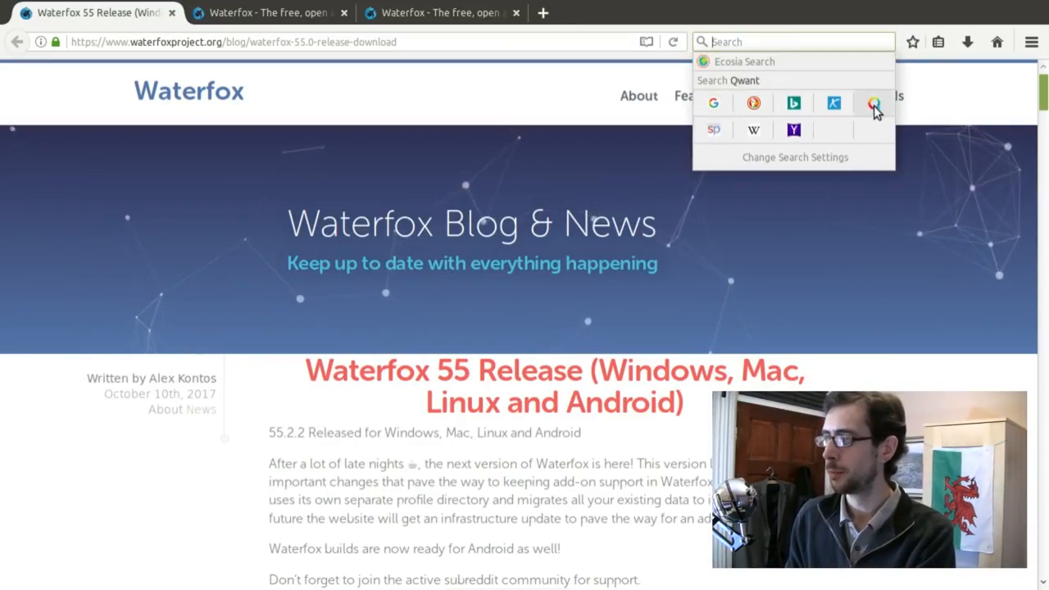
mouse_move(702, 72)
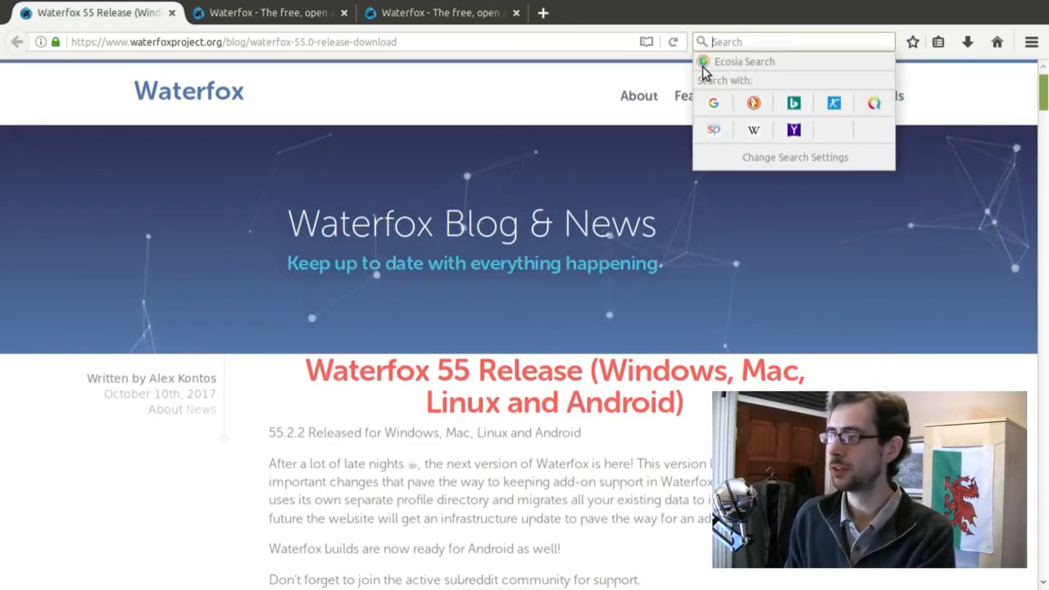
click(741, 61)
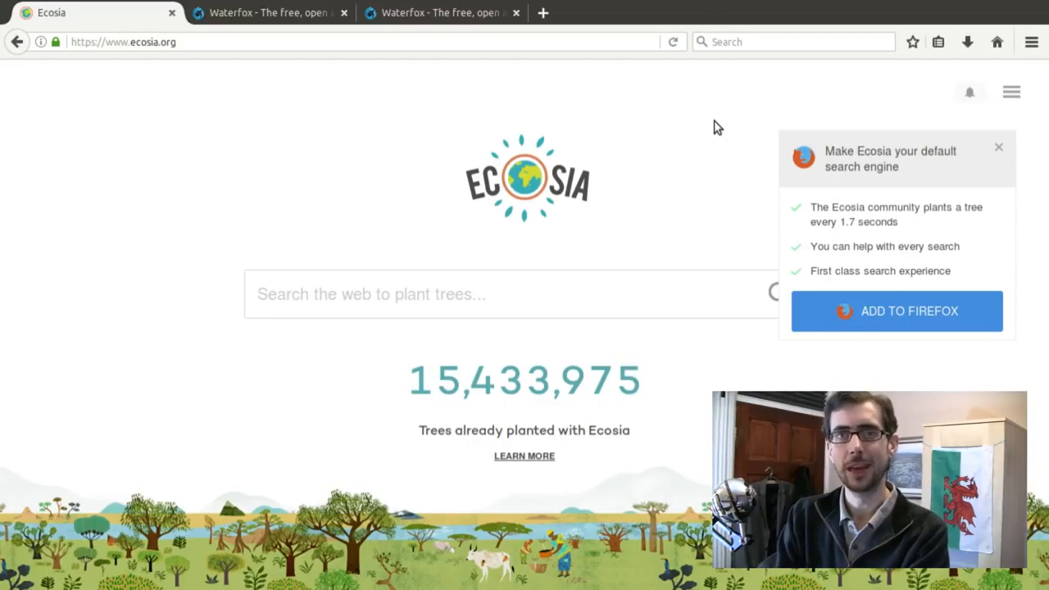
click(441, 12)
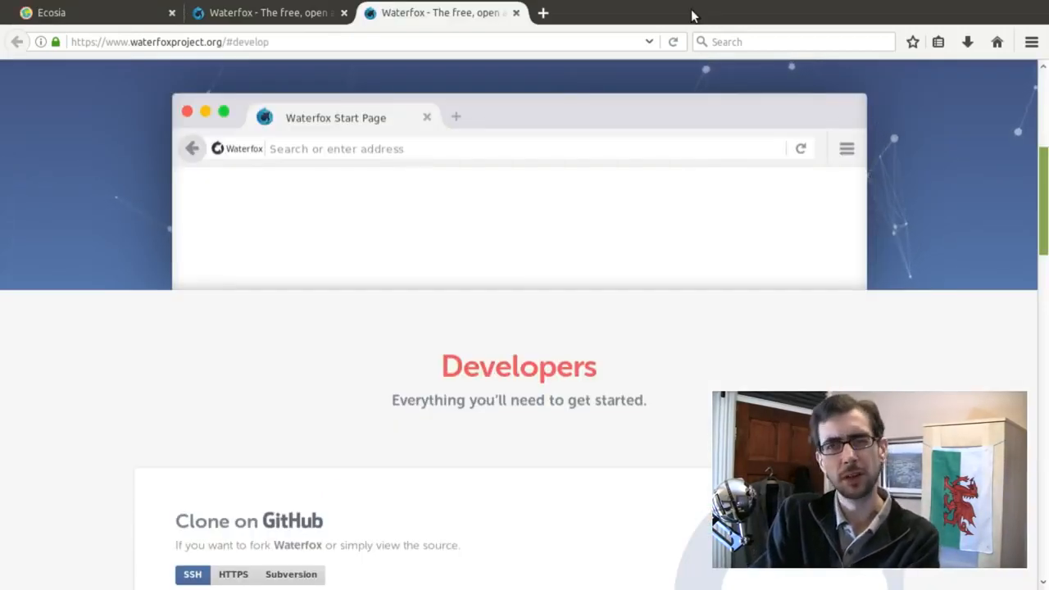